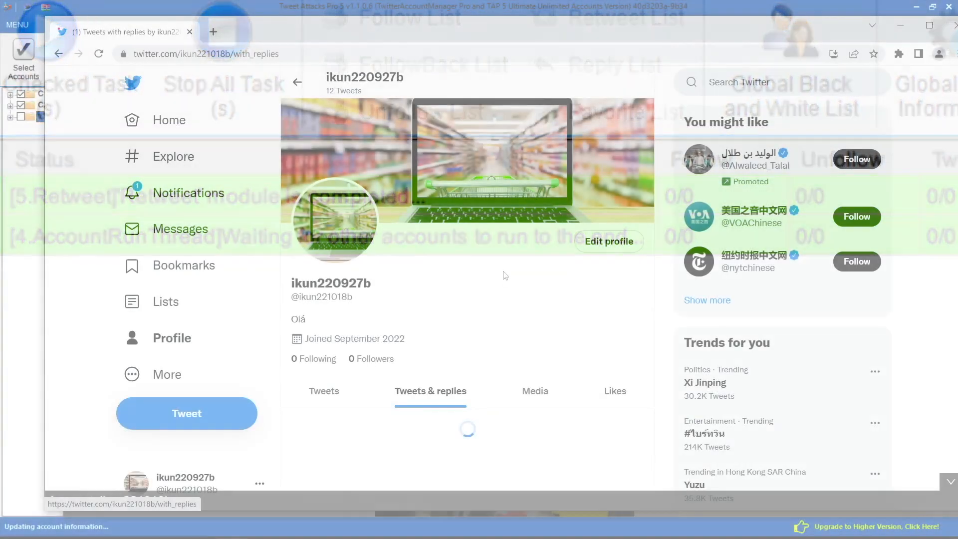
Add a new Twitter account with username and password in the Account(s) Manager.
scroll("down", 3)
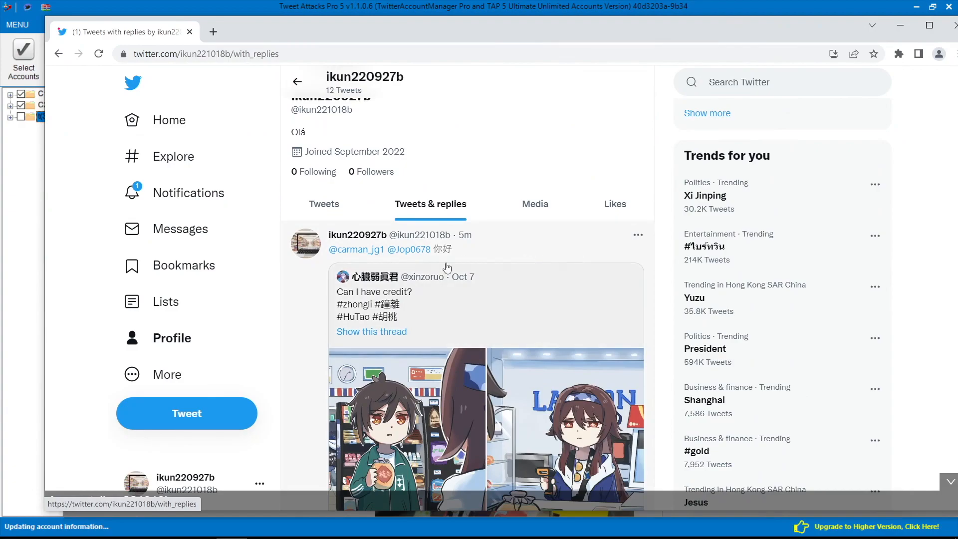
left_click(153, 23)
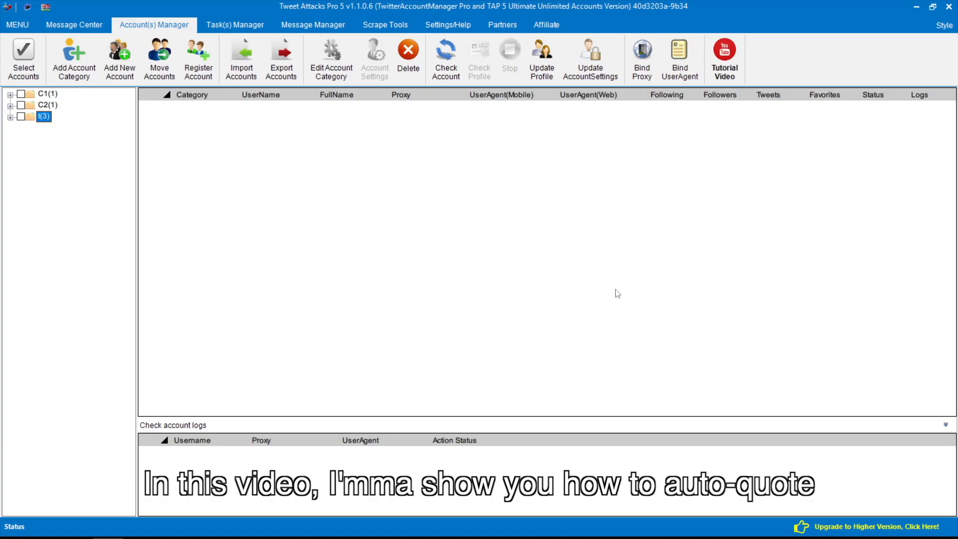
mouse_move(352, 186)
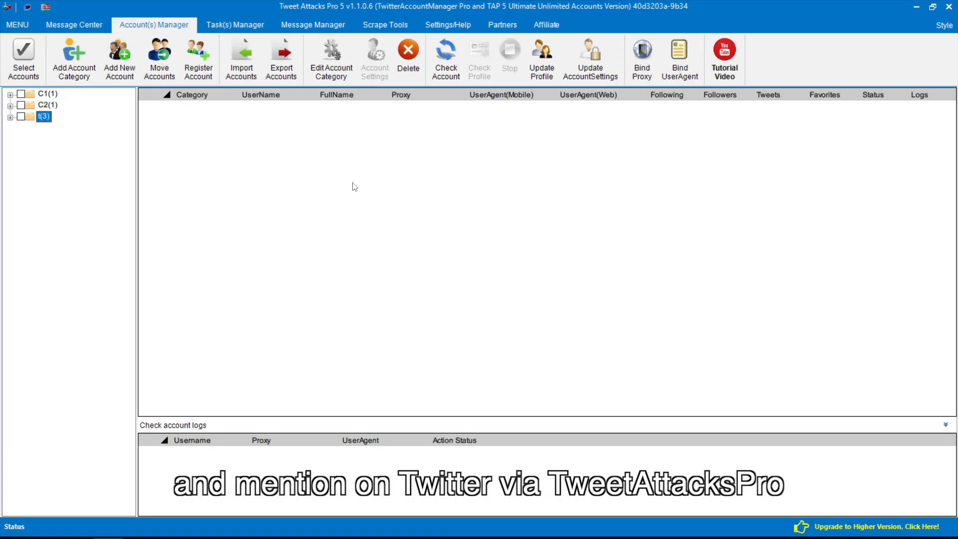
mouse_move(224, 125)
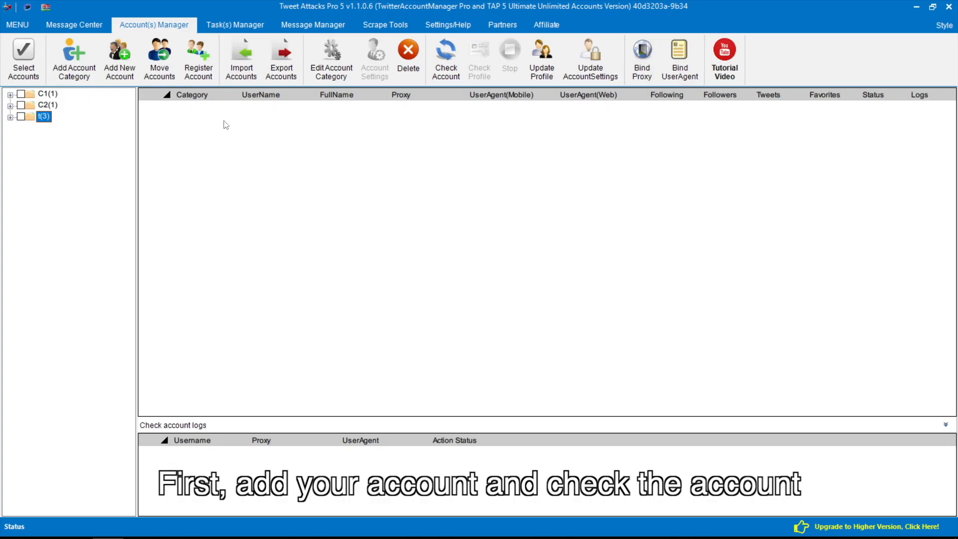
left_click(118, 59)
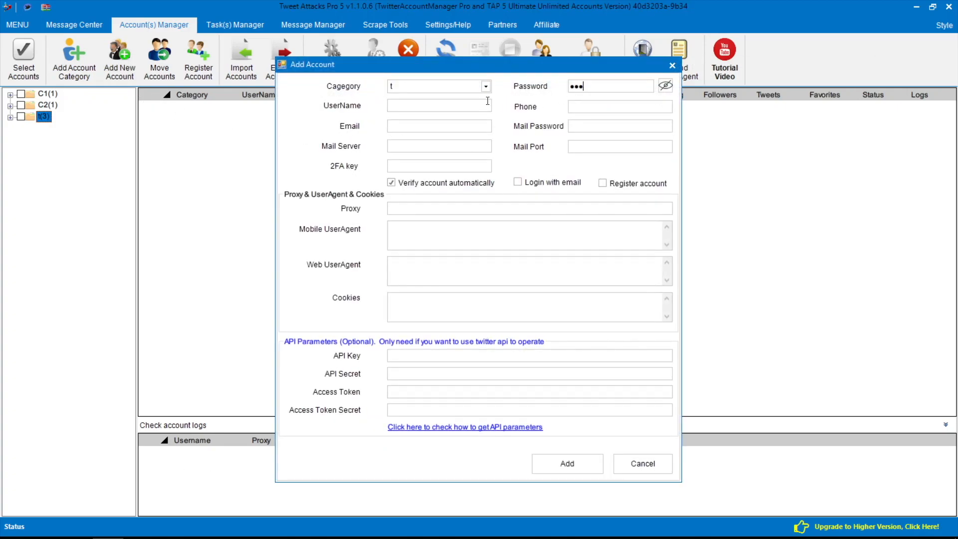
type("name")
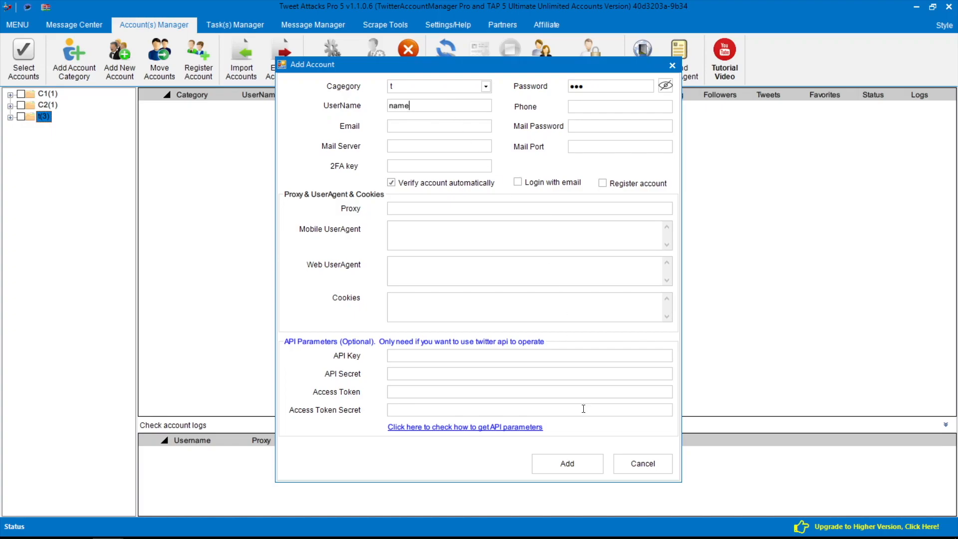
left_click(565, 463)
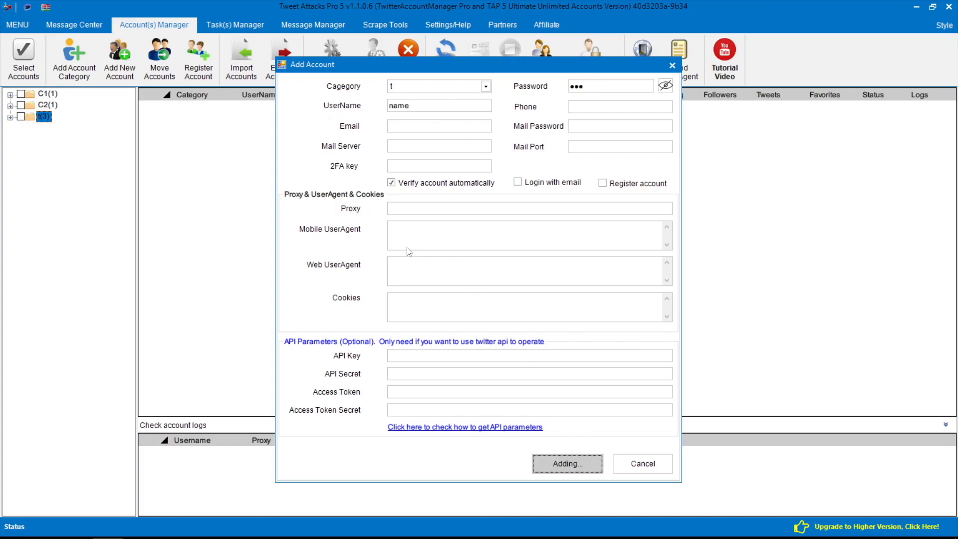
left_click(565, 462)
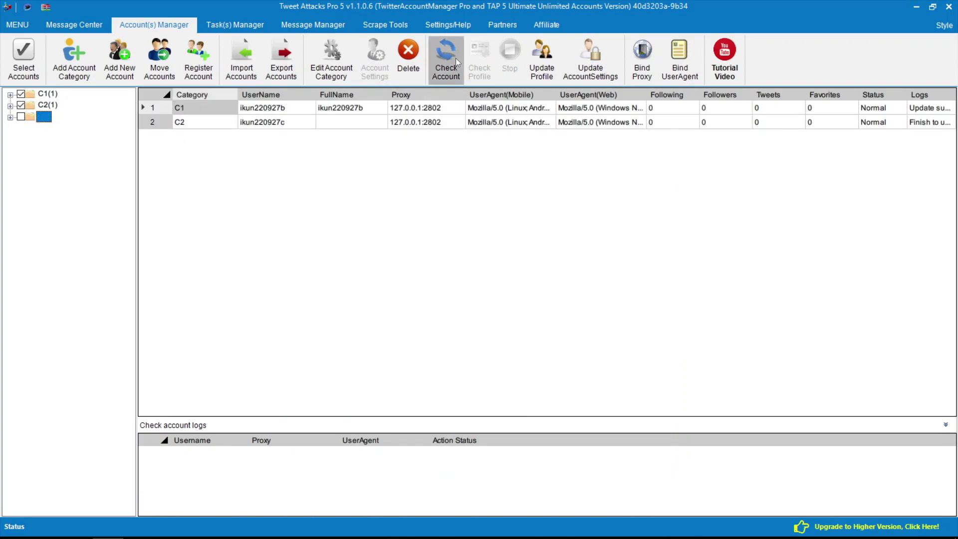
Check both listed accounts using a thread amount of 2.
left_click(445, 58)
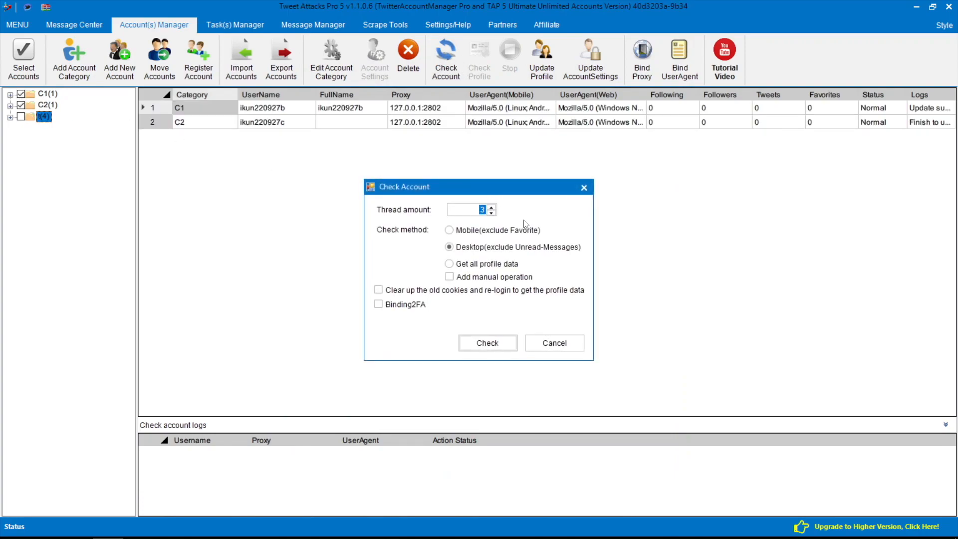
left_click(491, 213)
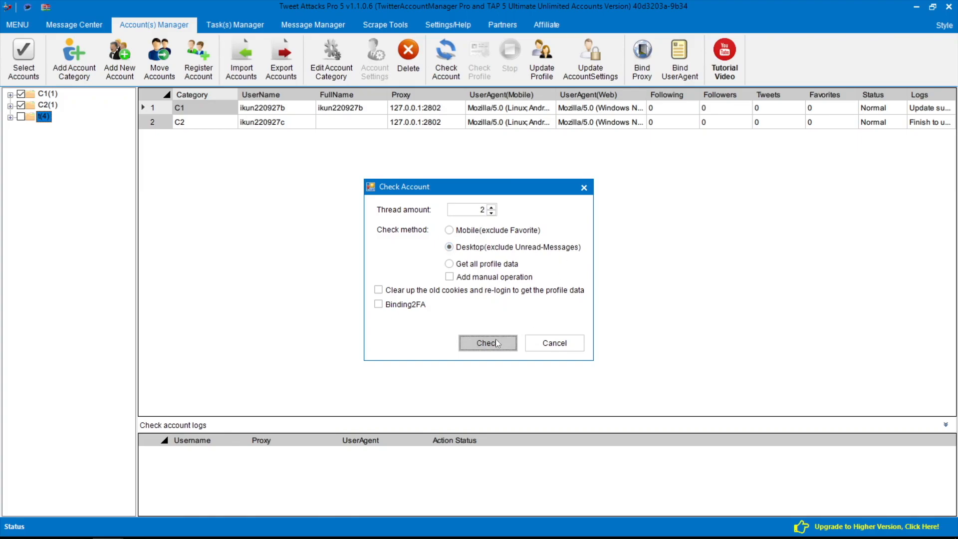
left_click(487, 343)
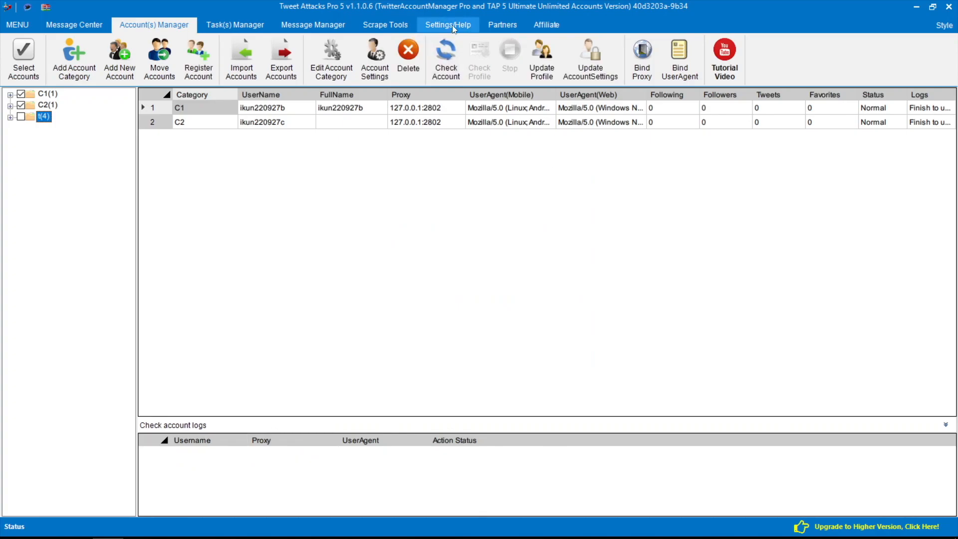
Set thread amounts to 2 in Settings, then move to the Task(s) Manager.
left_click(448, 24)
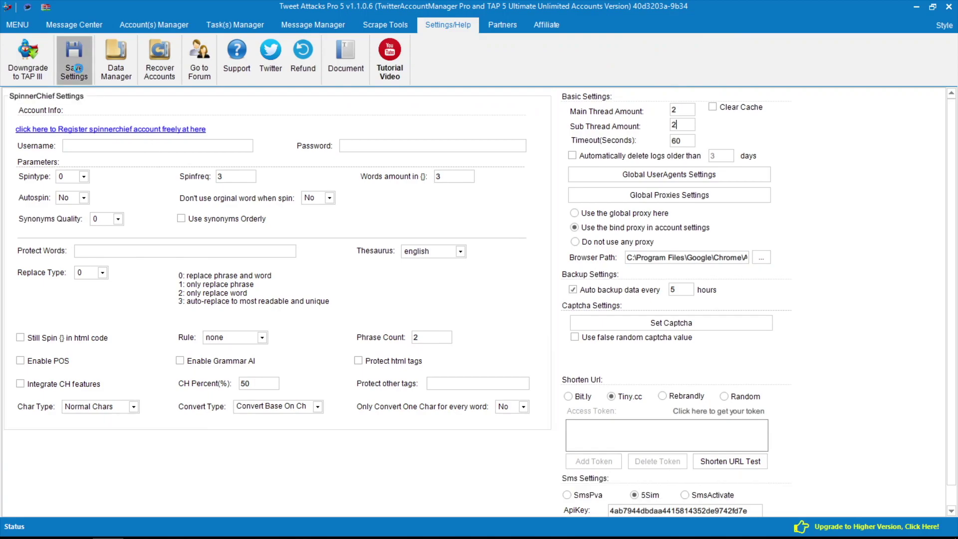
mouse_move(236, 55)
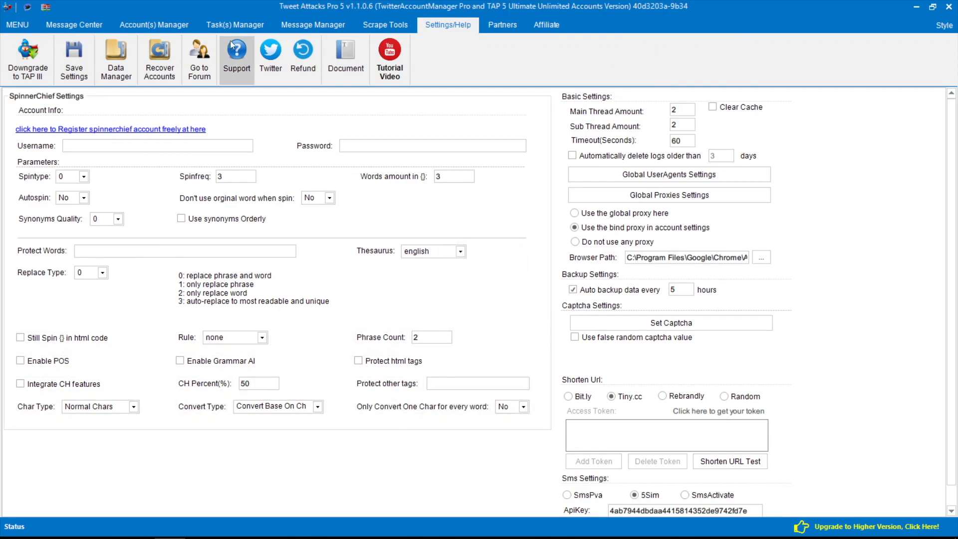
left_click(235, 24)
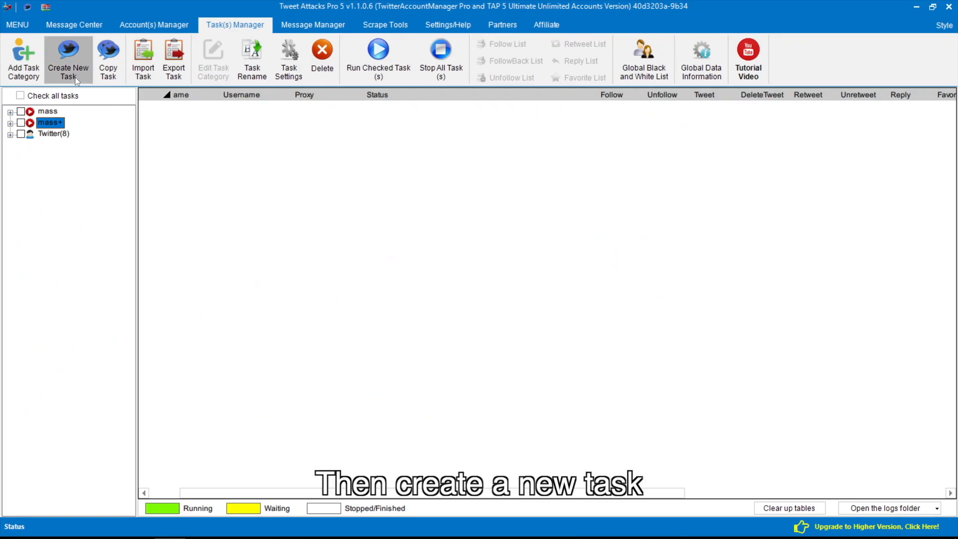
Create a new task and add a Search module to it.
left_click(67, 59)
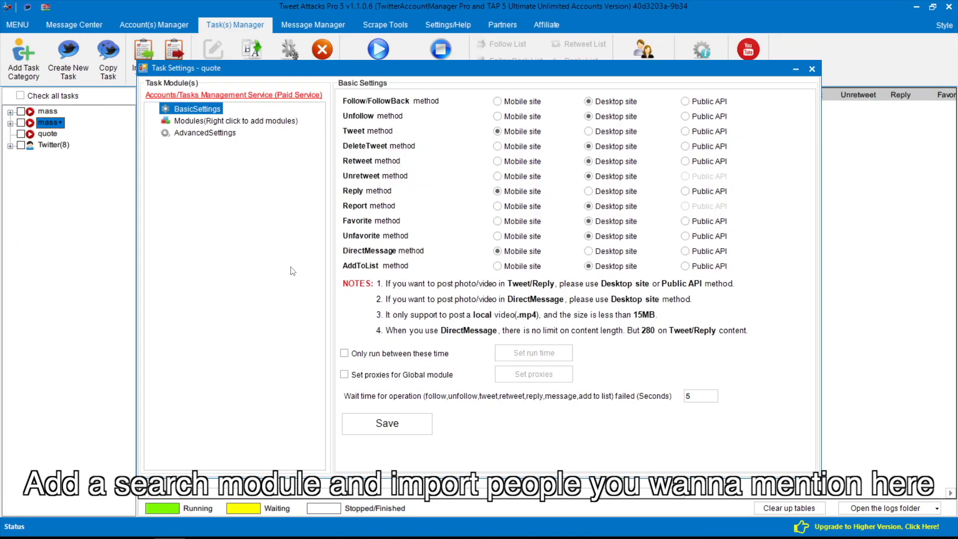
right_click(231, 121)
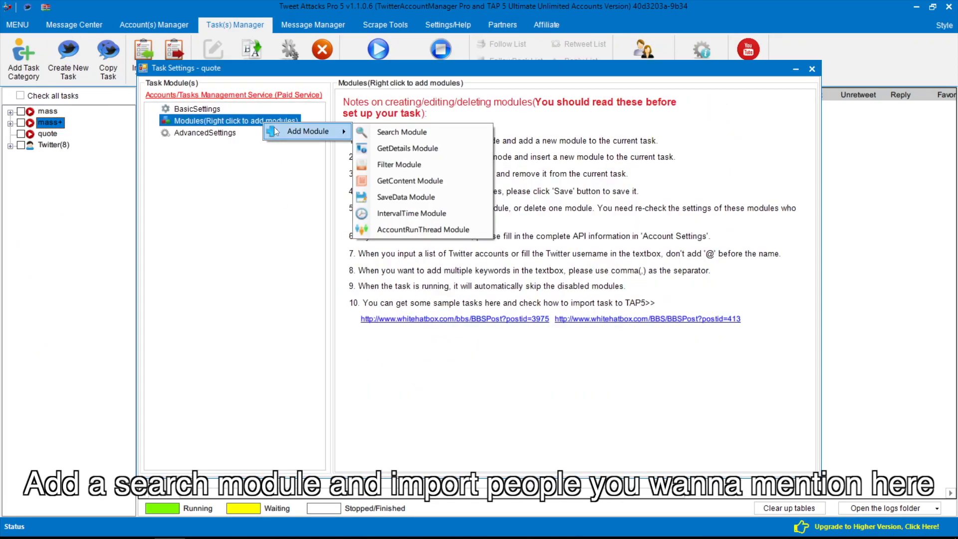
left_click(401, 131)
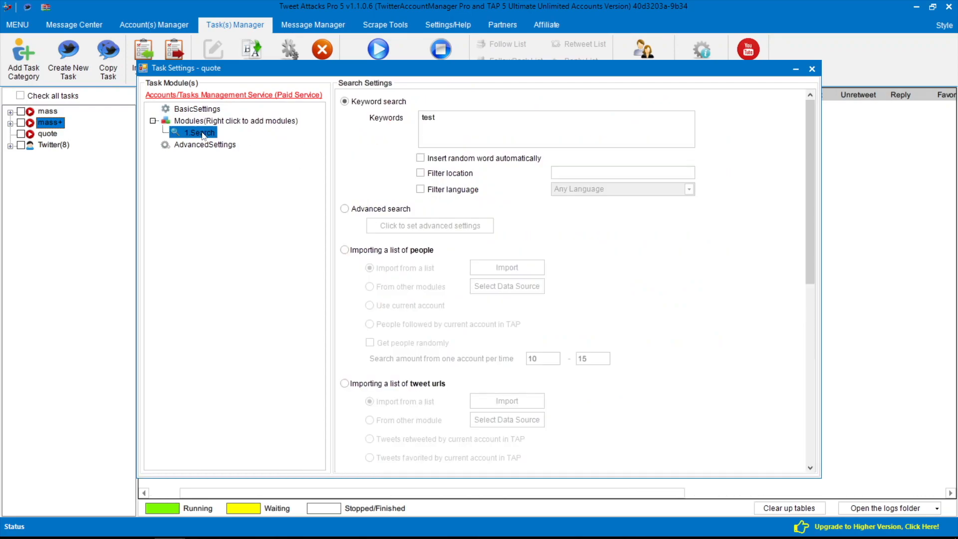
Import the people text file into the search module, loading 826 people.
left_click(506, 267)
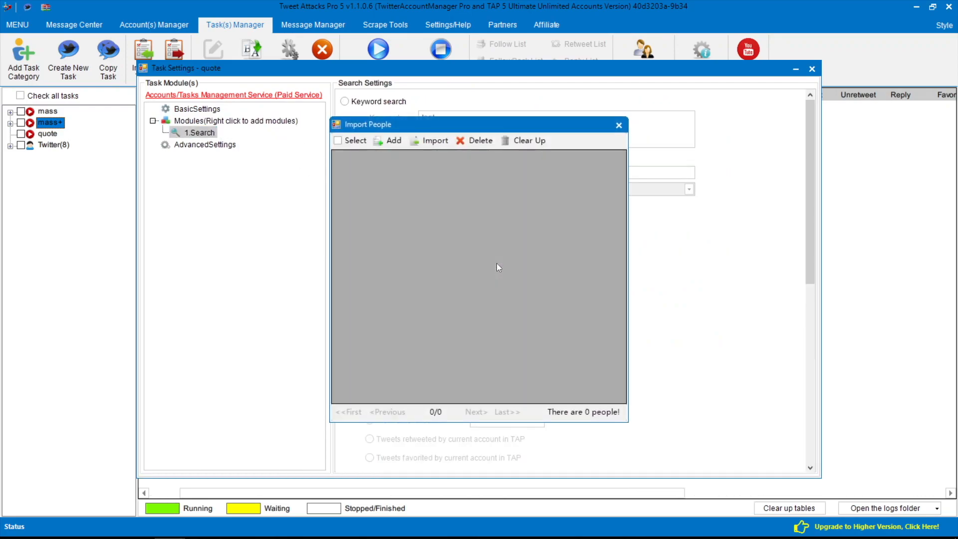
left_click(435, 141)
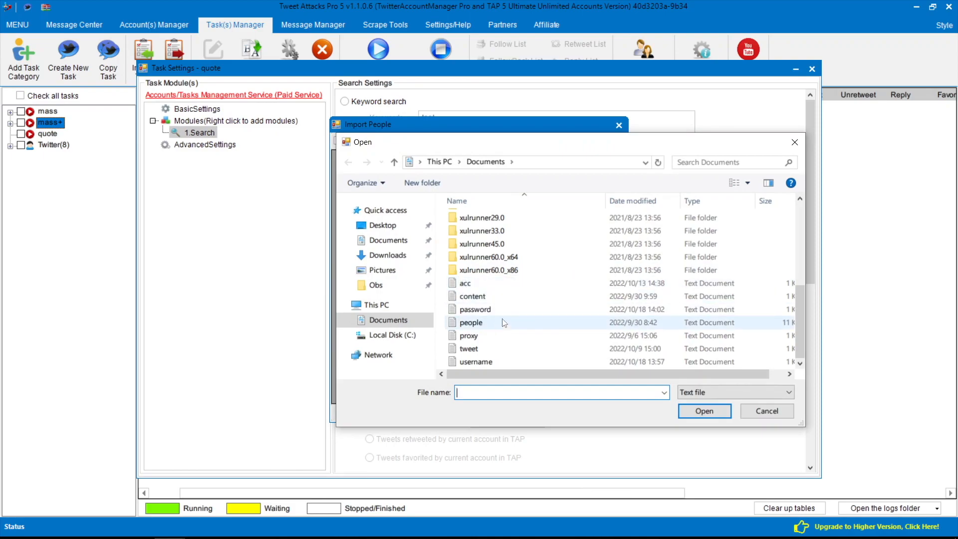
left_click(704, 410)
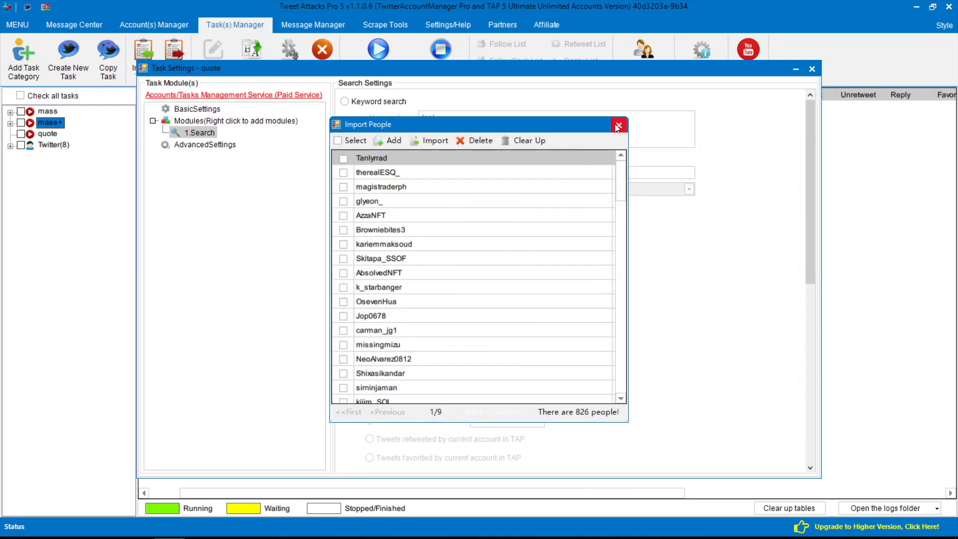
left_click(618, 125)
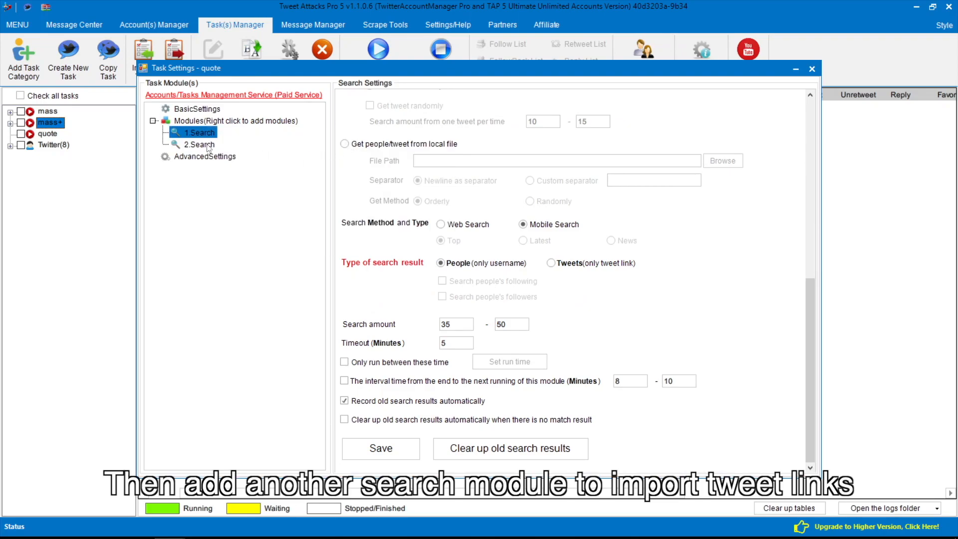
Import five tweet URLs into the second search module and set its result type to Tweets.
left_click(198, 143)
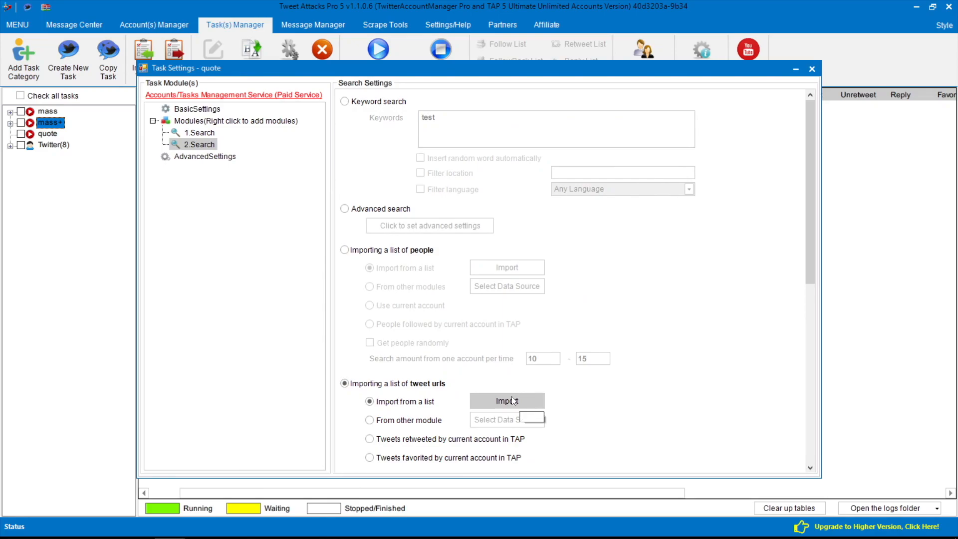
left_click(505, 401)
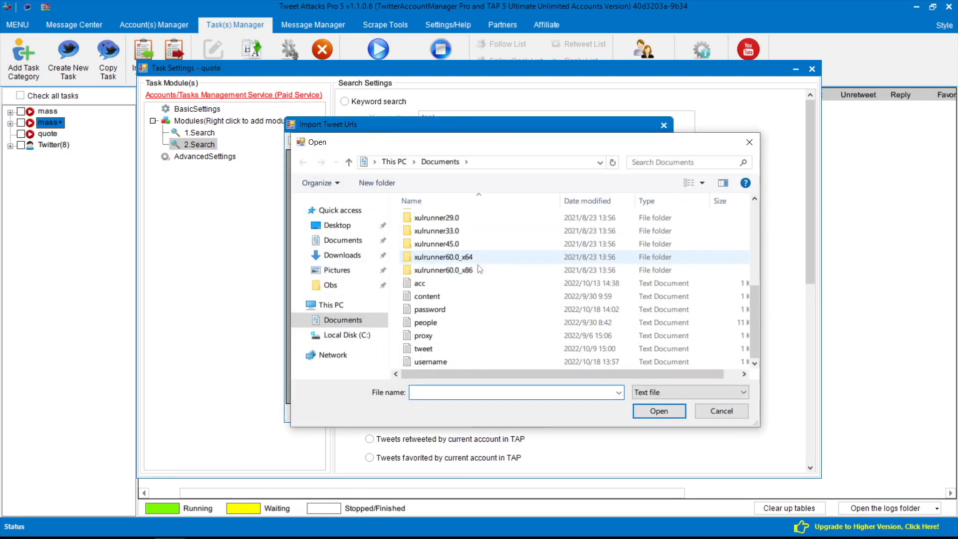
left_click(658, 410)
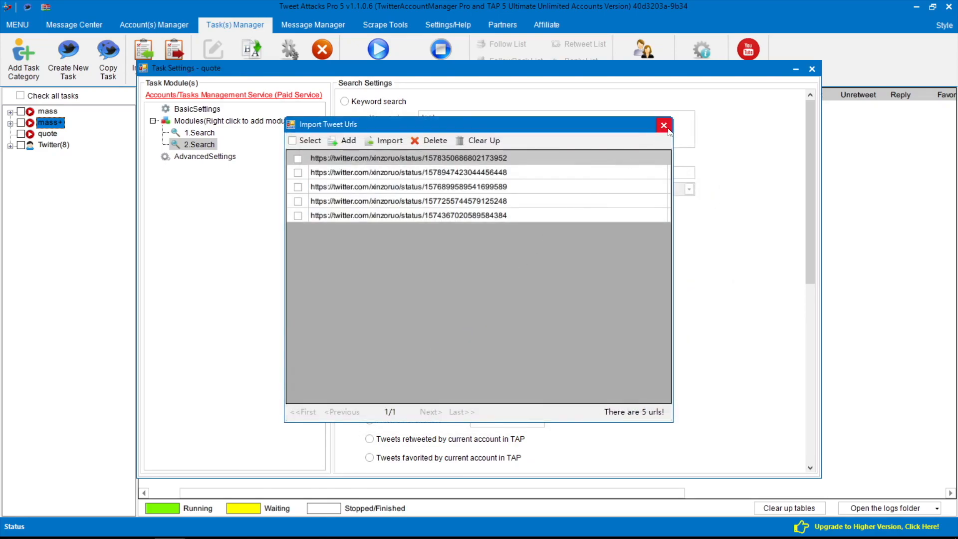
left_click(664, 124)
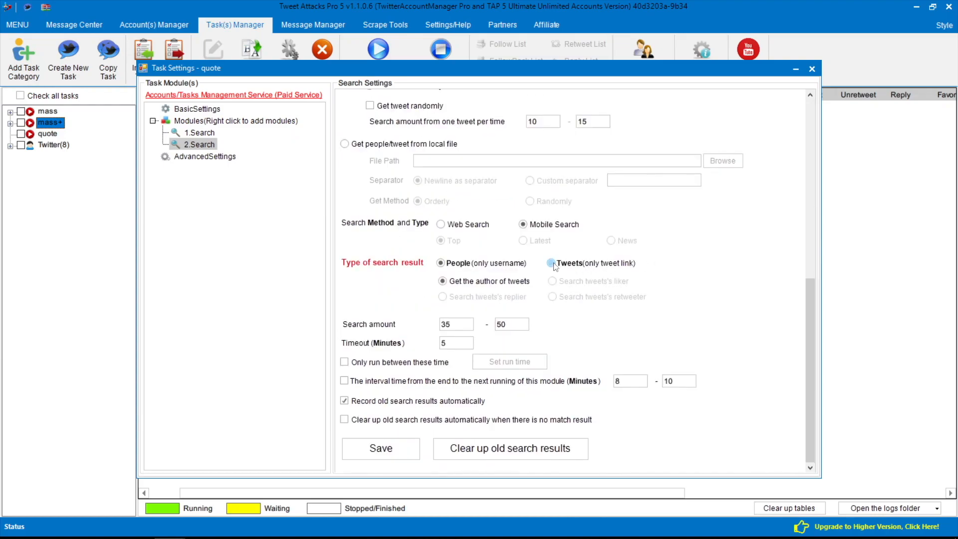
left_click(551, 262)
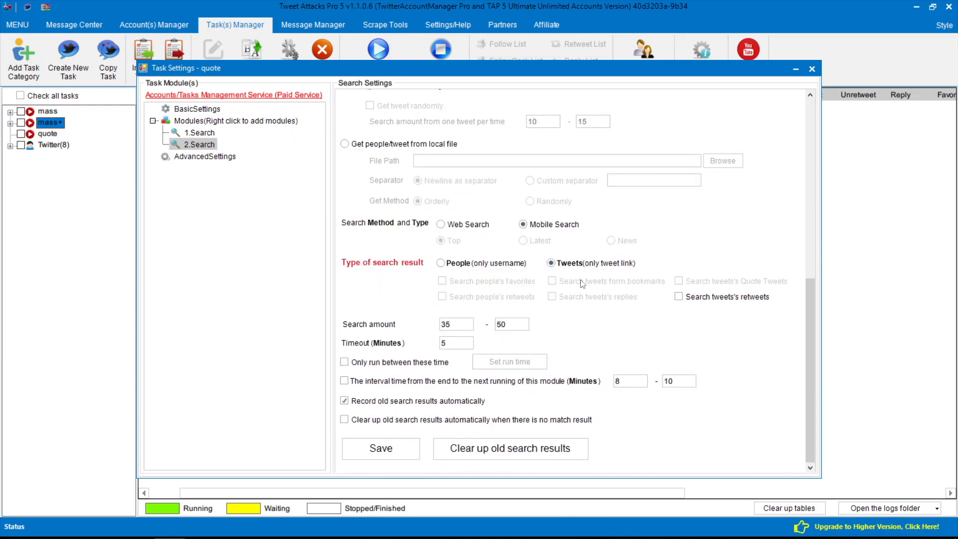
Insert a GetContent module after 2.Search that takes content from a local file.
right_click(198, 144)
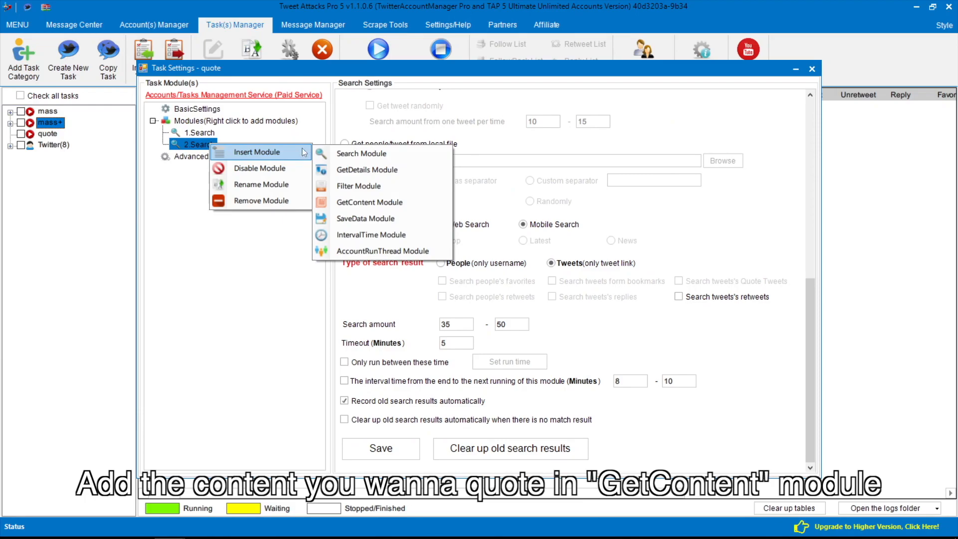
left_click(369, 202)
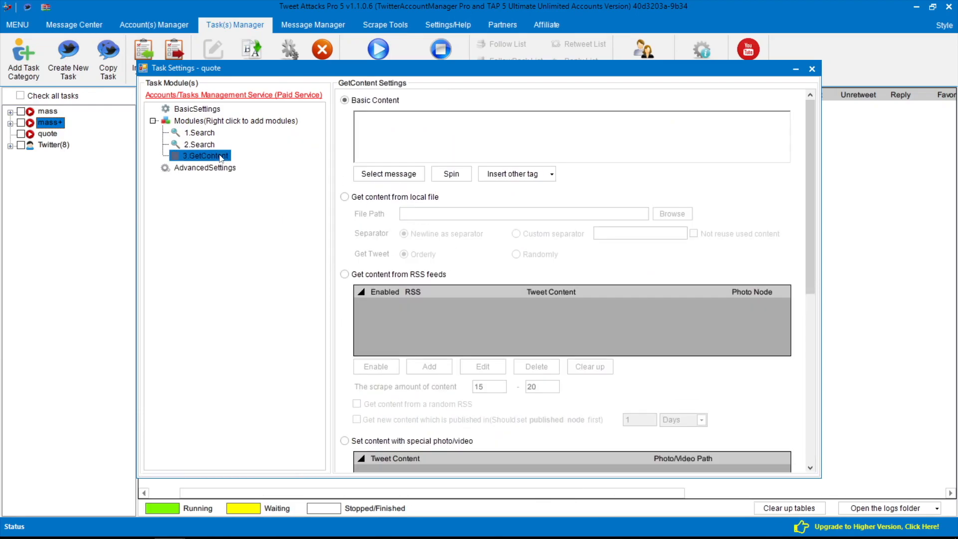
left_click(344, 196)
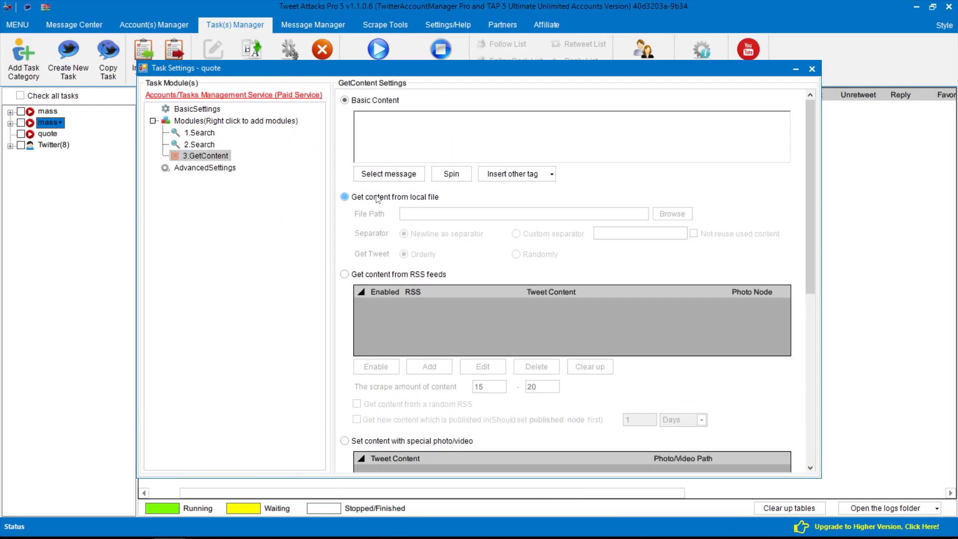
Point the module at content.txt and enable Not reuse used content.
left_click(670, 214)
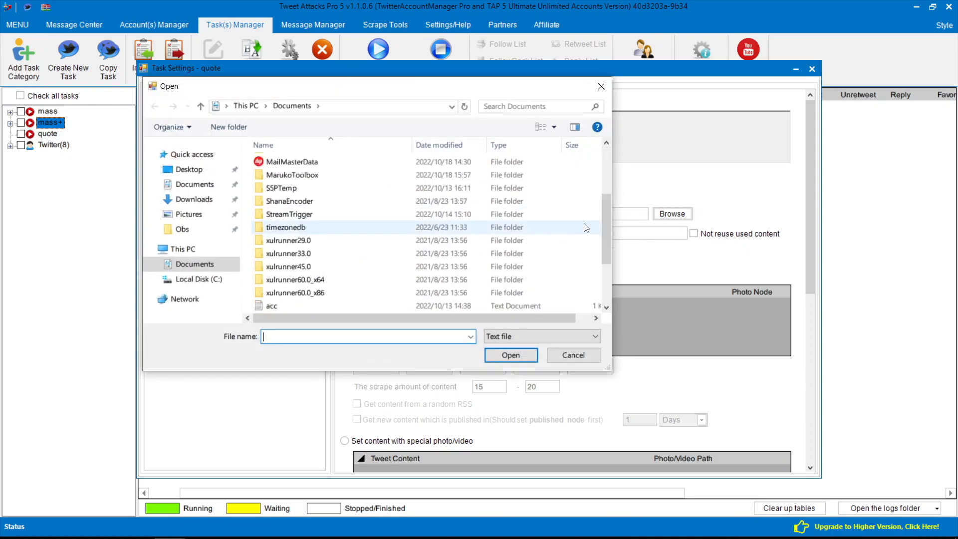
left_click(510, 355)
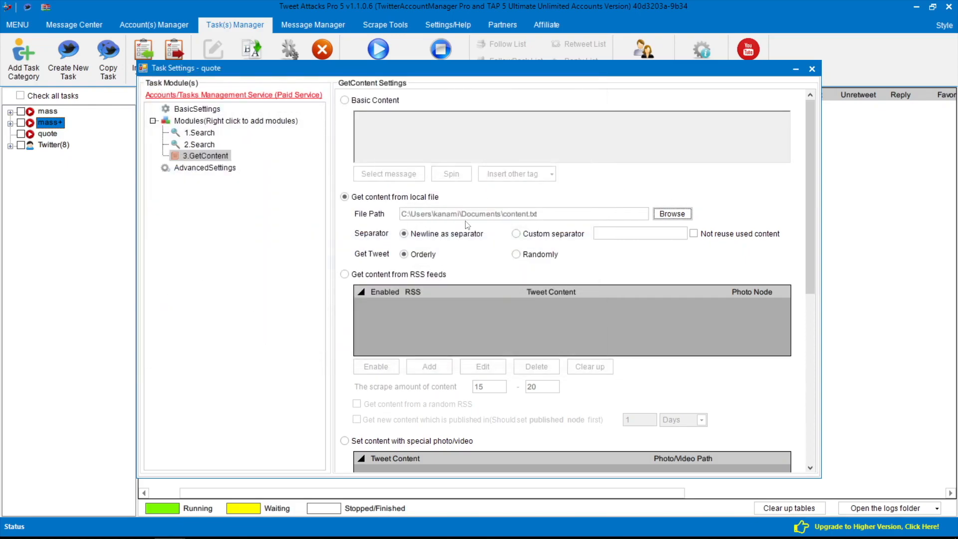
left_click(693, 234)
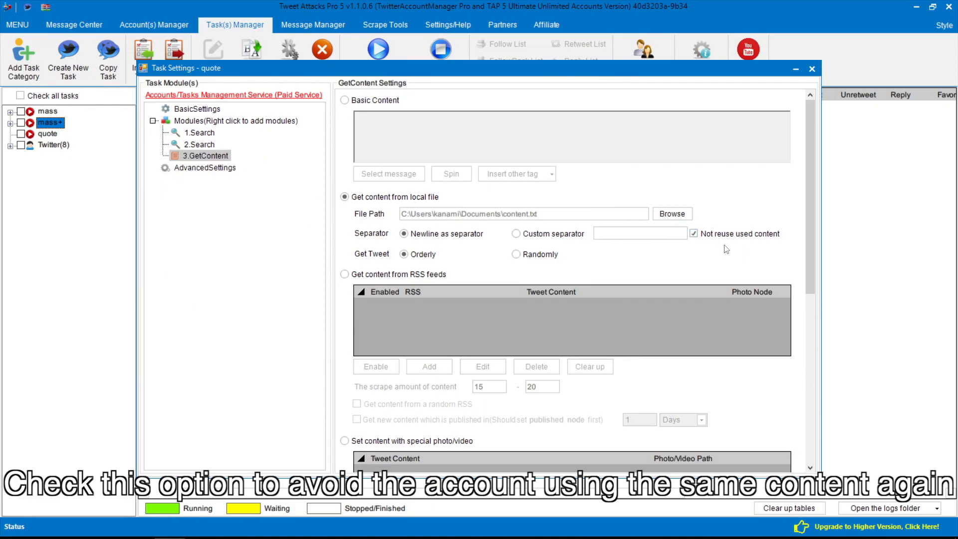
scroll("down", 3)
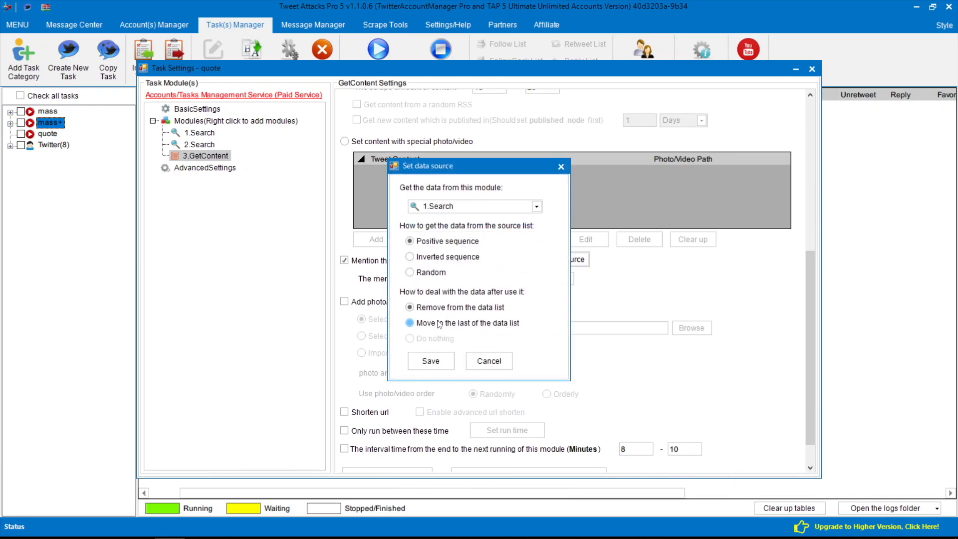
Save 1.Search as the mention source and insert an AccountRunThread module for accounts C1 and C2.
left_click(430, 360)
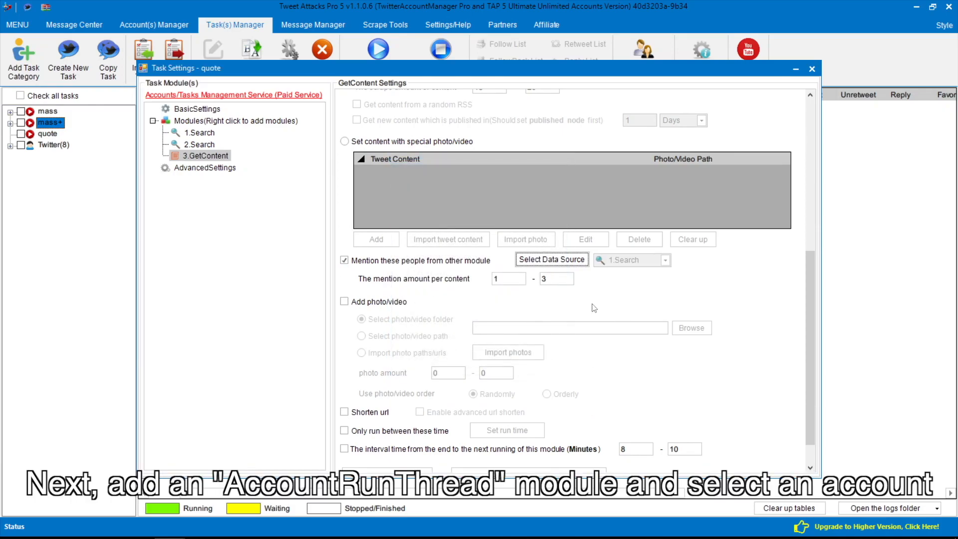
right_click(204, 155)
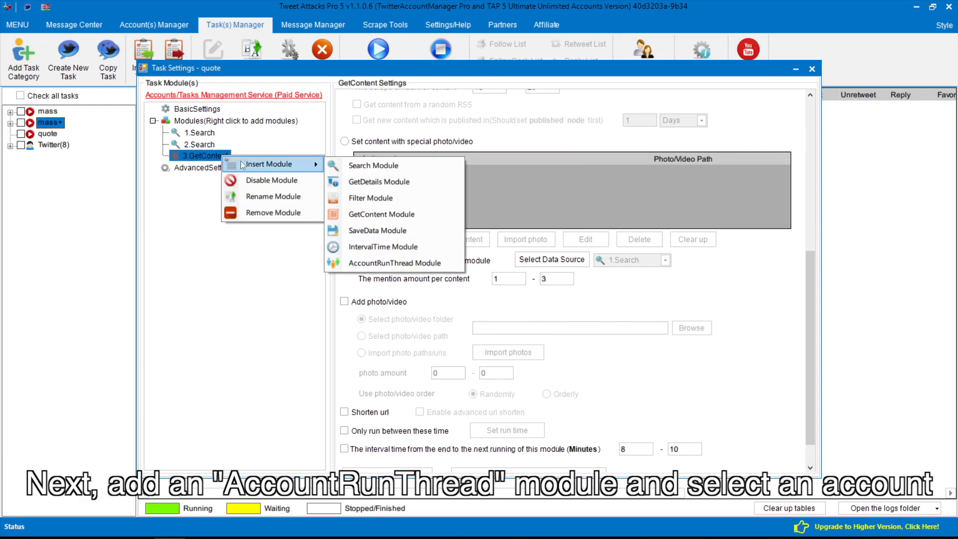
left_click(395, 262)
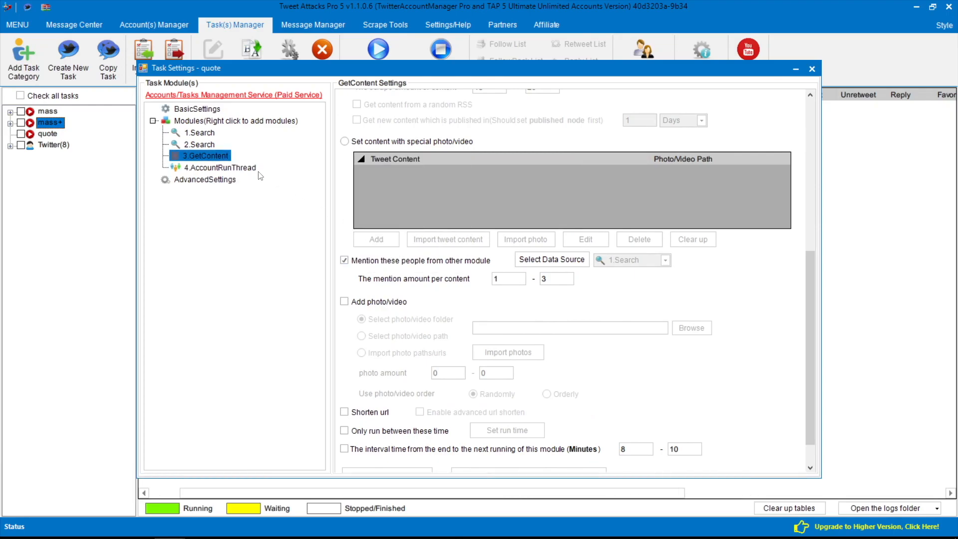
left_click(219, 167)
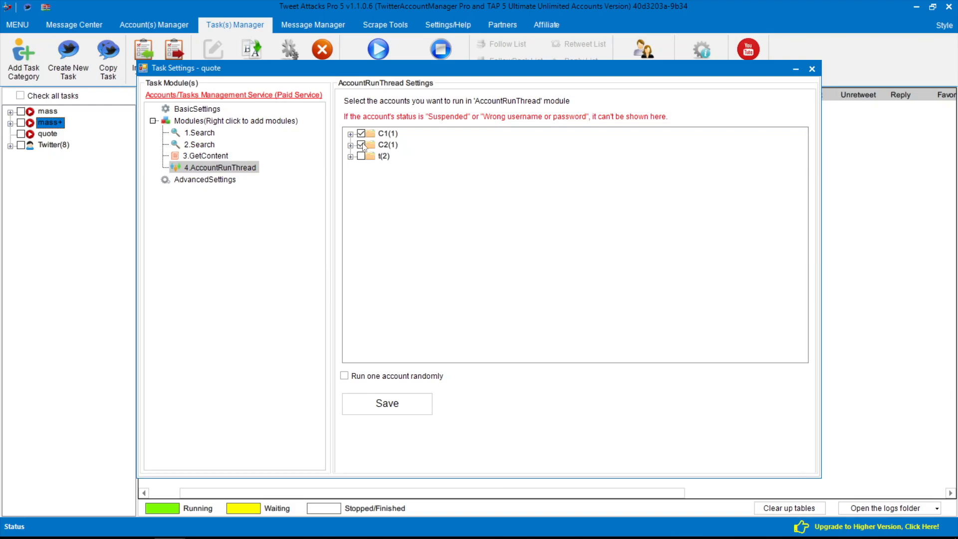
right_click(219, 166)
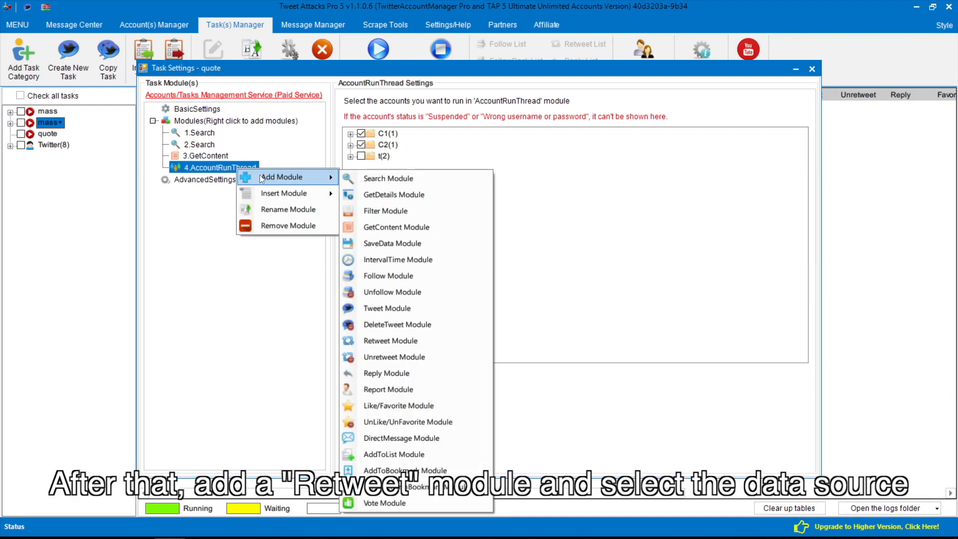
Add a Retweet module under AccountRunThread with 2.Search as its tweet source.
left_click(391, 340)
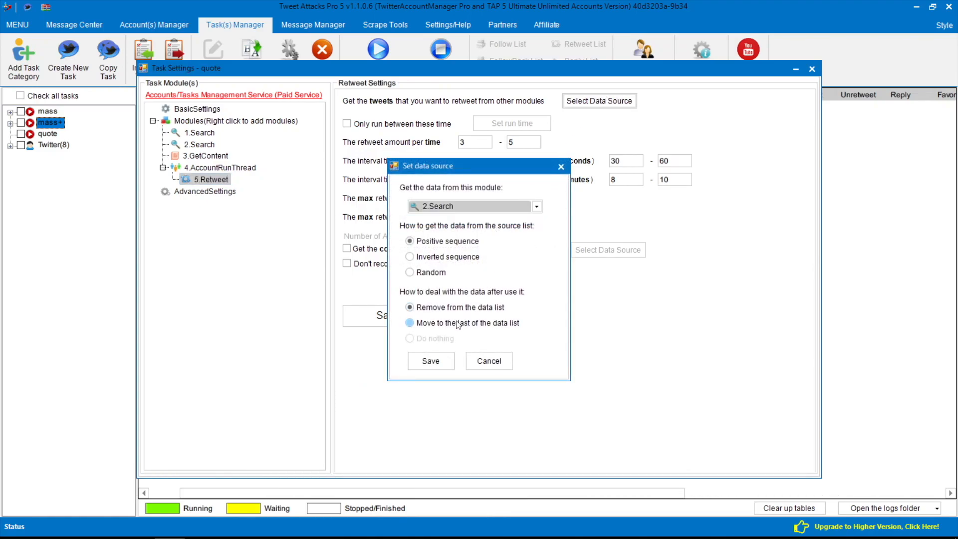
left_click(430, 360)
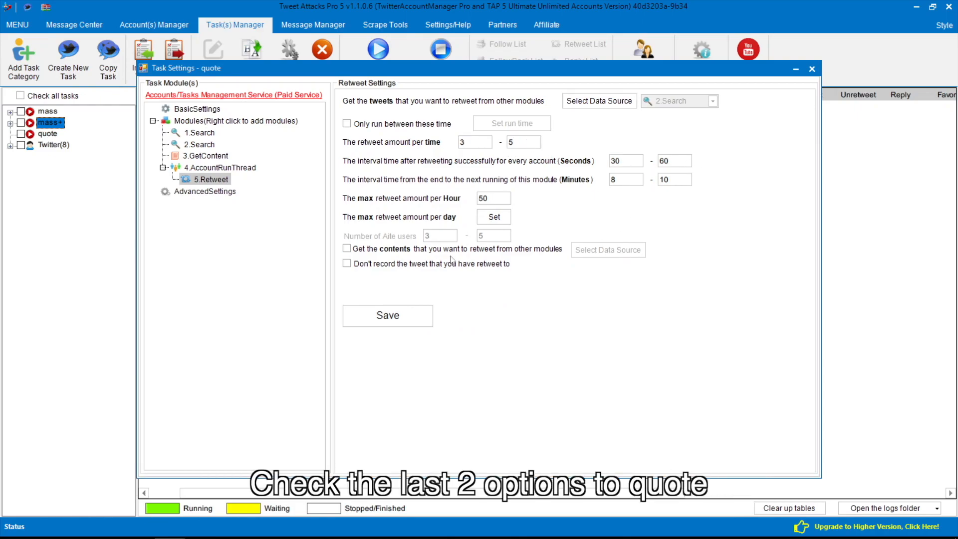
Enable quoting with content from 3.GetContent and save the quote task.
left_click(346, 264)
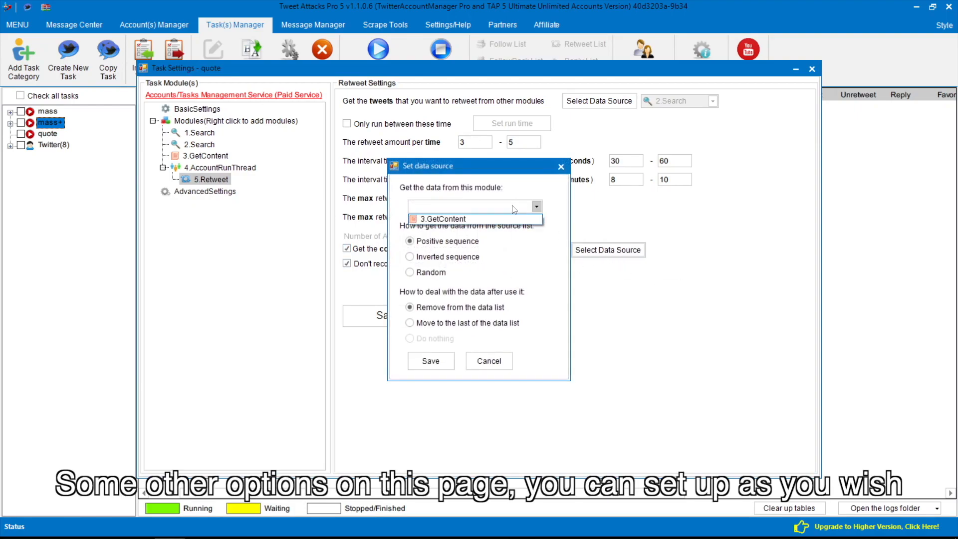
left_click(441, 218)
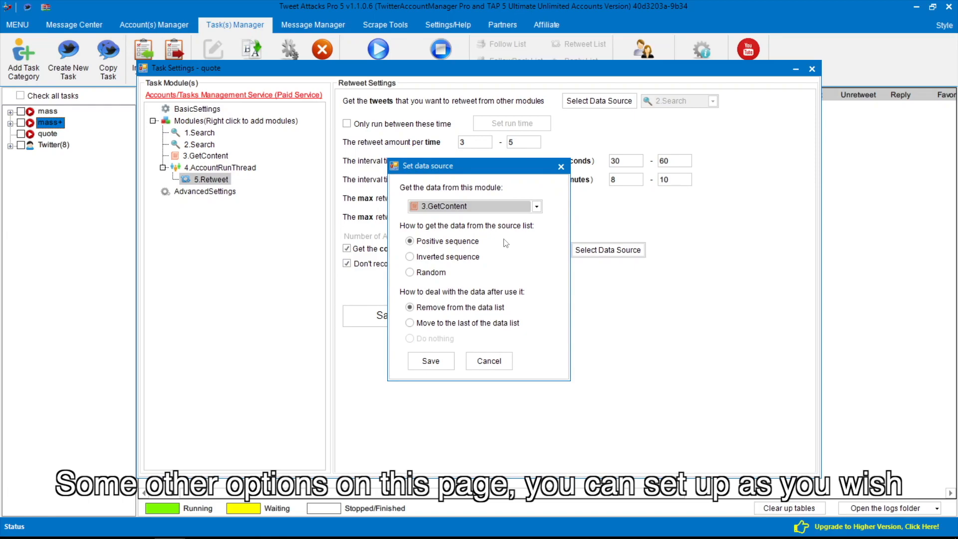
left_click(430, 360)
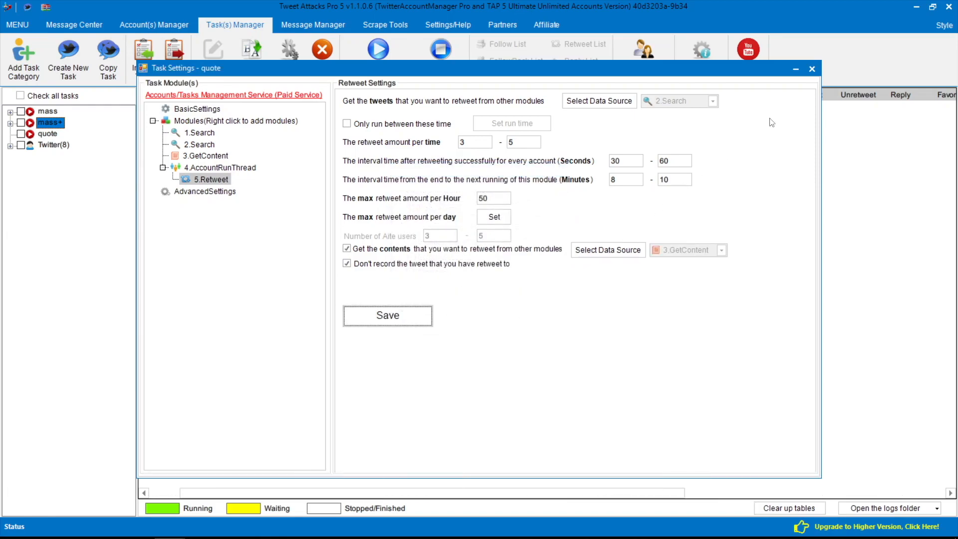
left_click(812, 68)
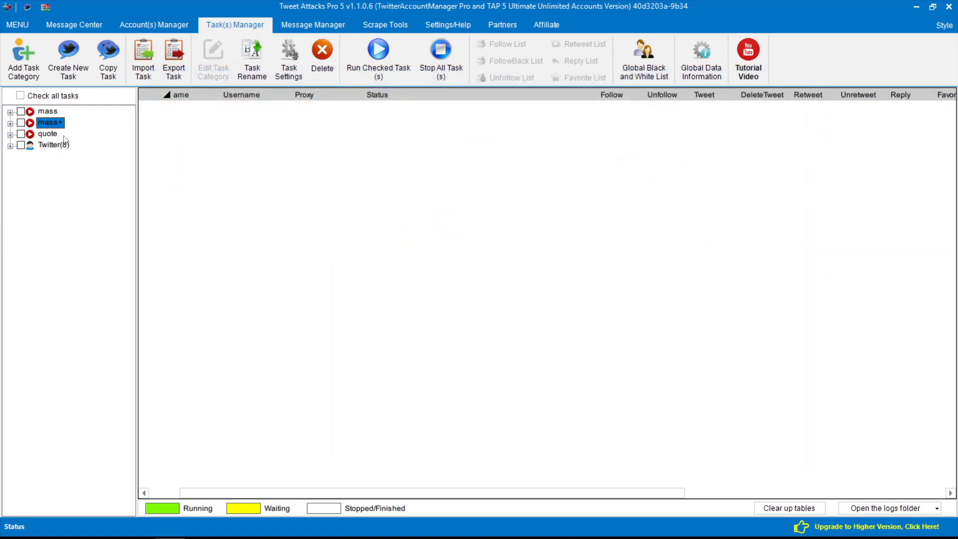
Tick the quote task and run it one time.
left_click(47, 133)
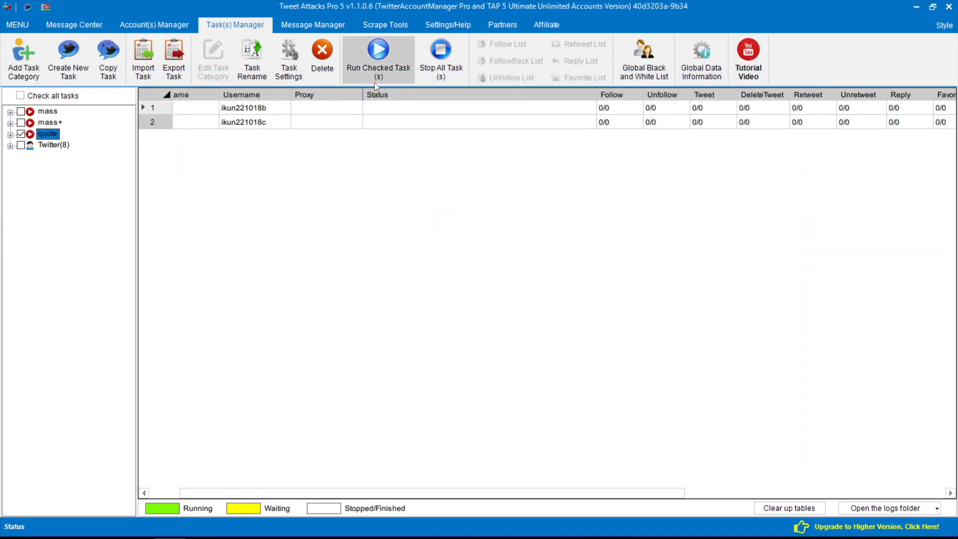
left_click(377, 50)
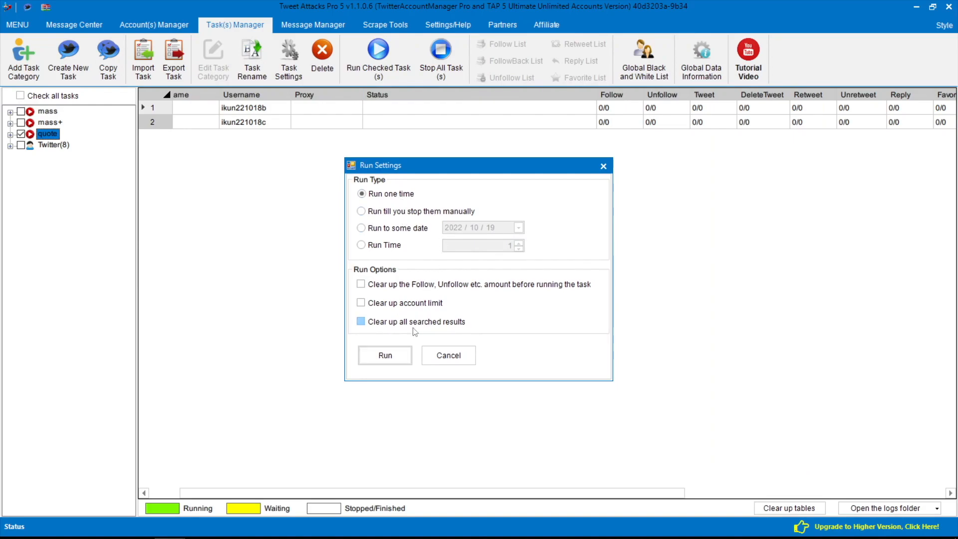
left_click(385, 355)
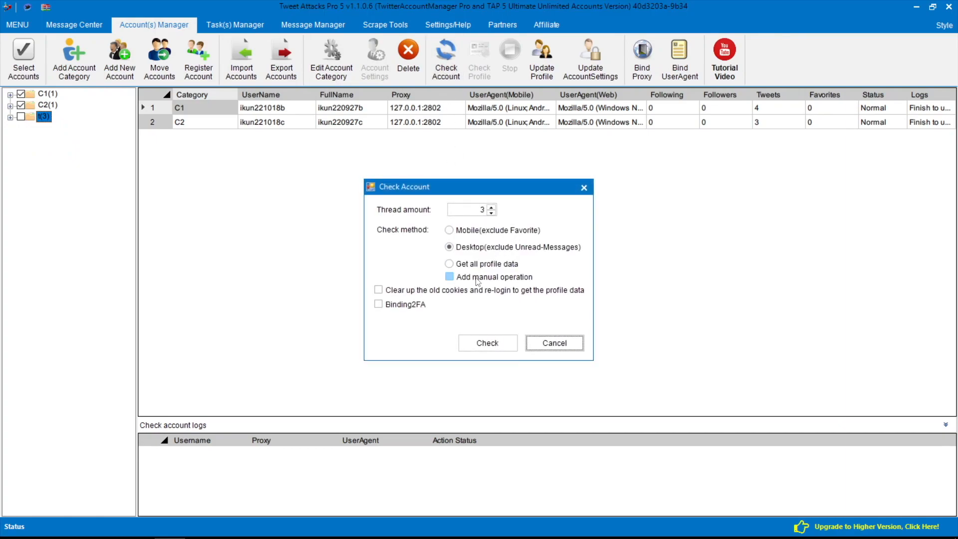
Start a desktop account check with manual operation enabled.
left_click(486, 343)
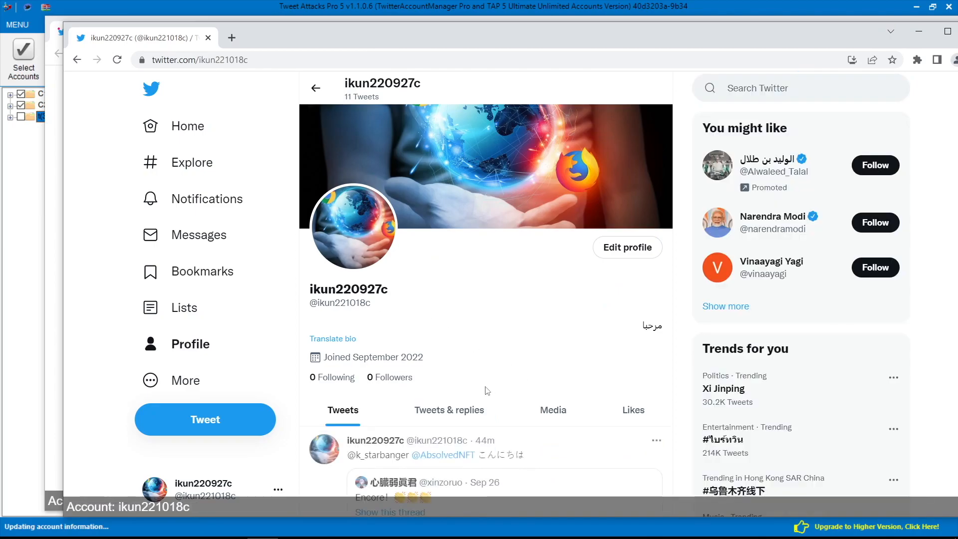
Show the Tweets & replies tab for both accounts to reveal the new quote tweets with mentions.
left_click(448, 409)
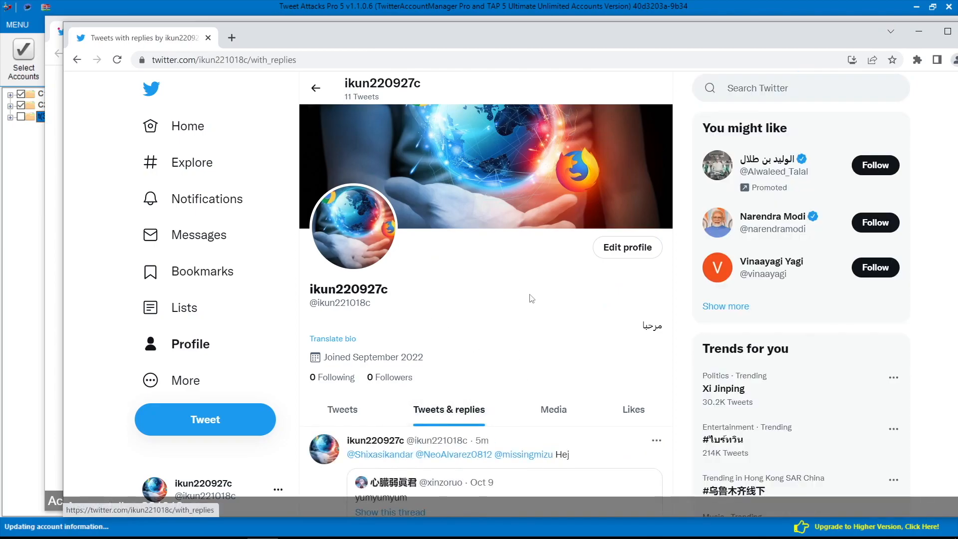
scroll("down", 3)
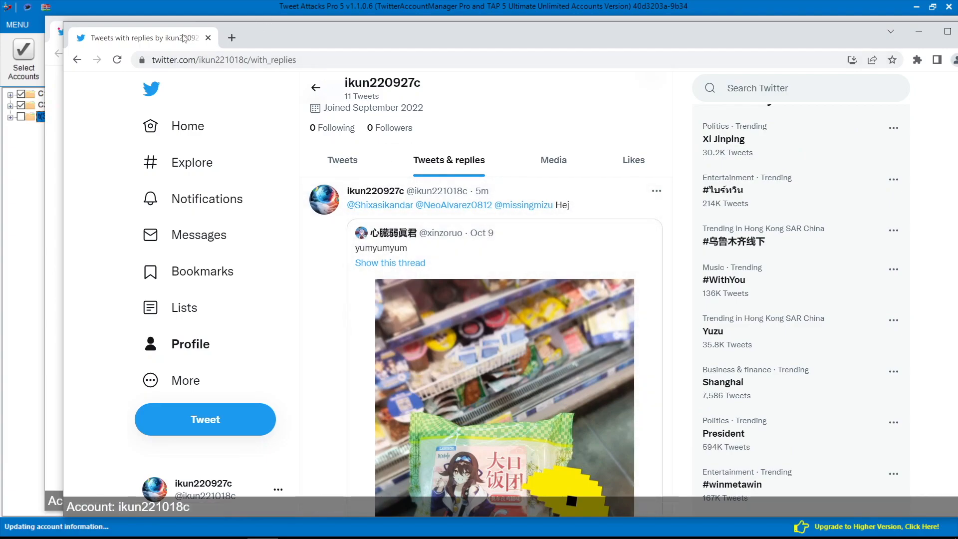
left_click(170, 120)
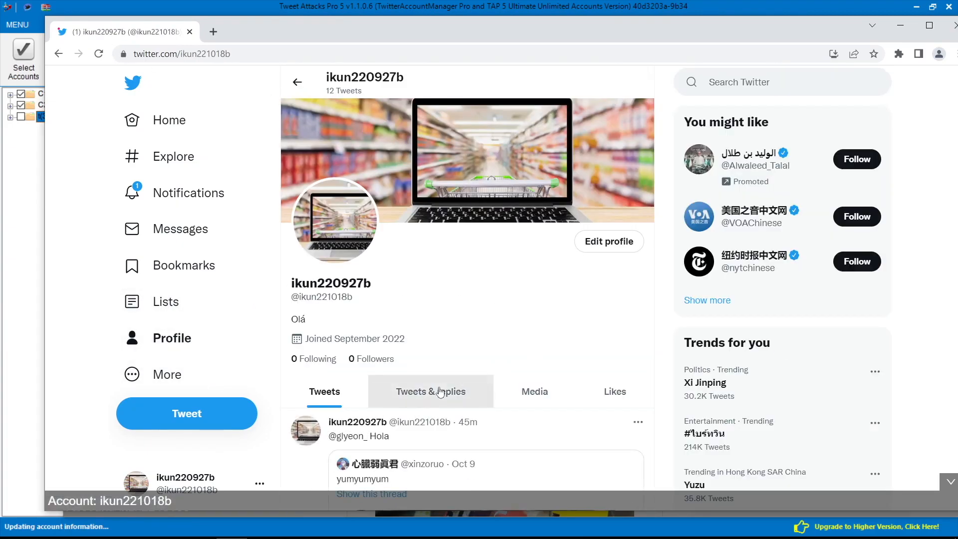
left_click(430, 391)
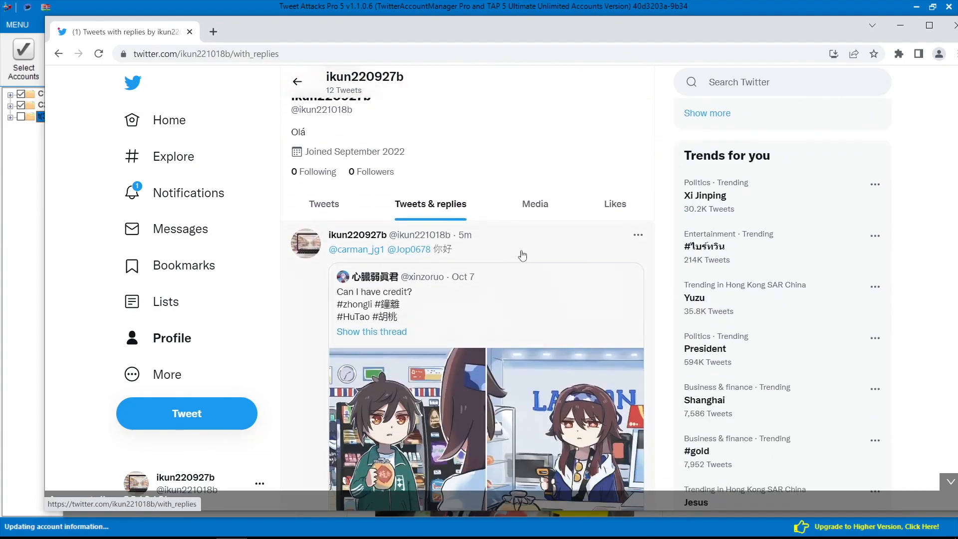